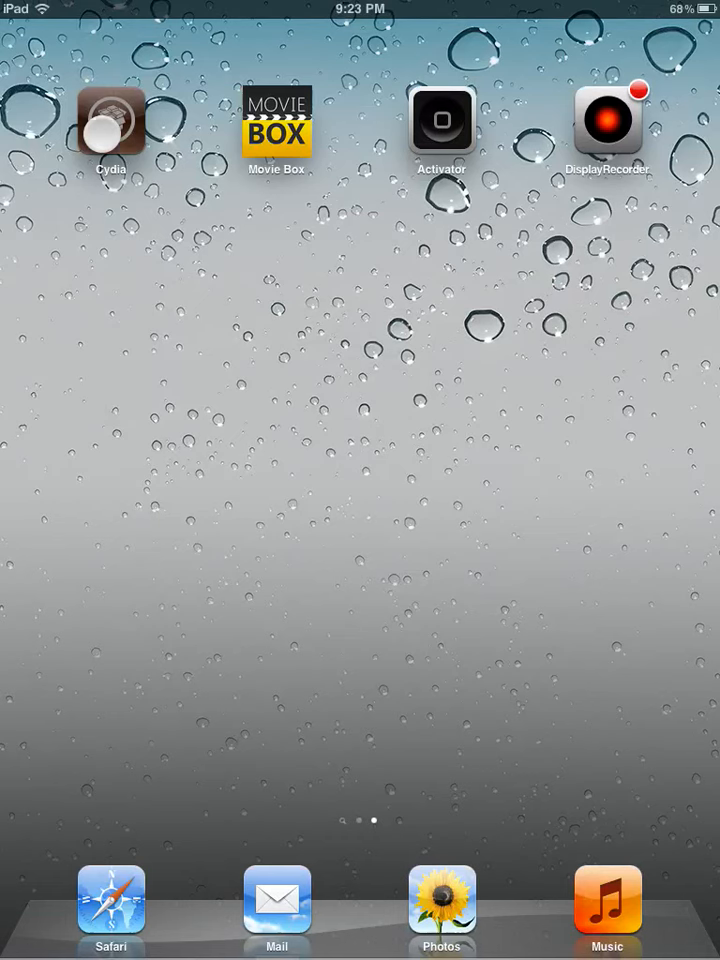
- Launch Cydia from the home screen to reach its sources list
{"action": "left_click", "coordinate": [110, 120]}
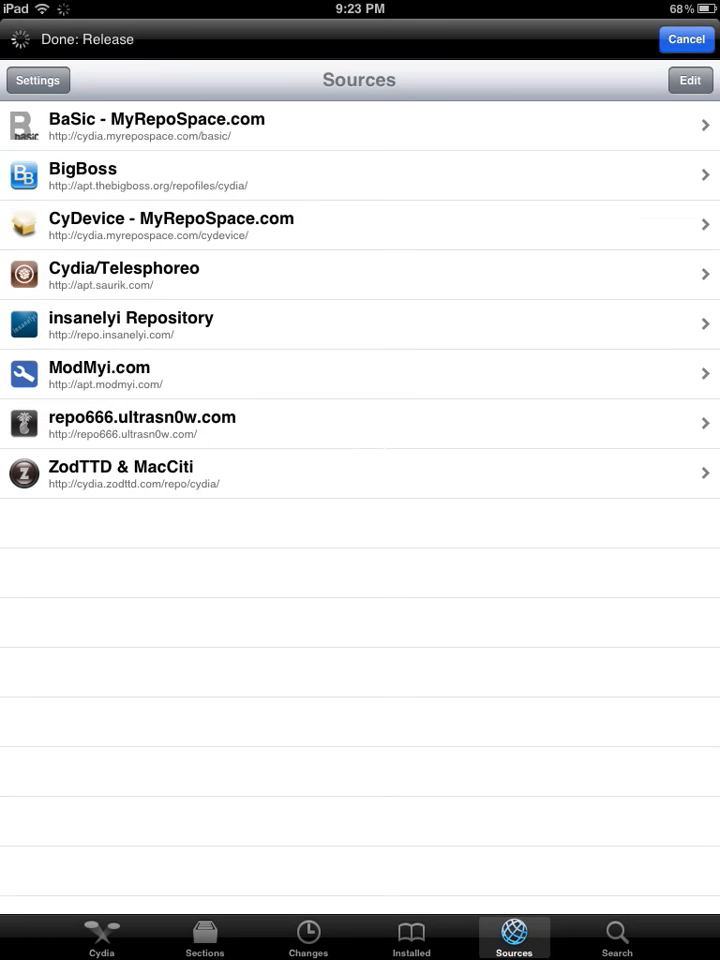
- Enter edit mode on Sources and bring up the Enter Cydia/APT URL prompt
{"action": "left_click", "coordinate": [688, 80]}
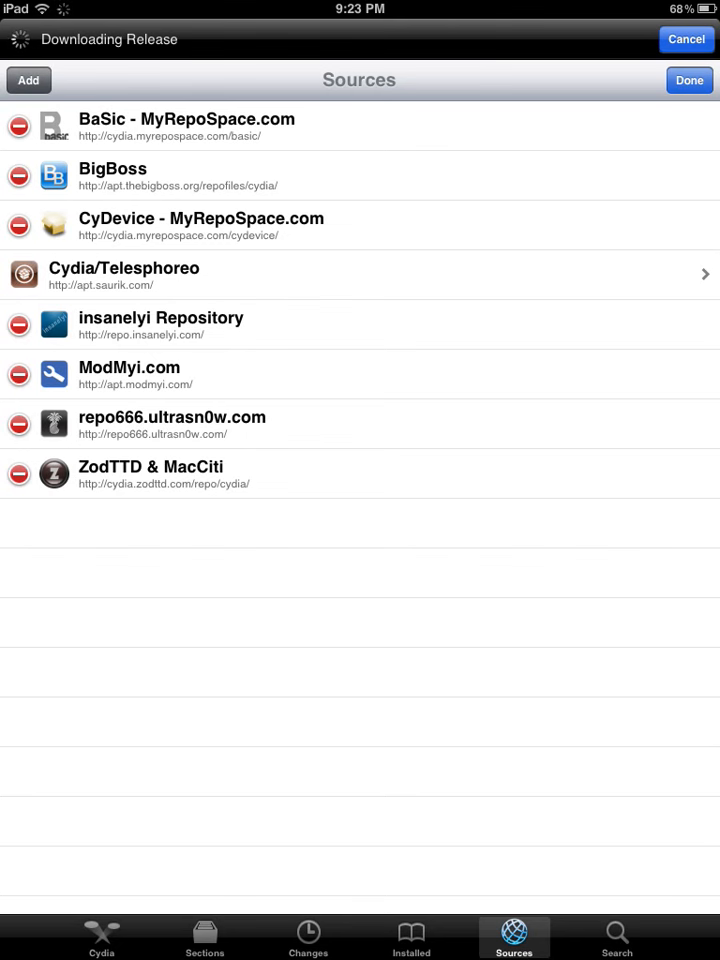
{"action": "left_click", "coordinate": [30, 80]}
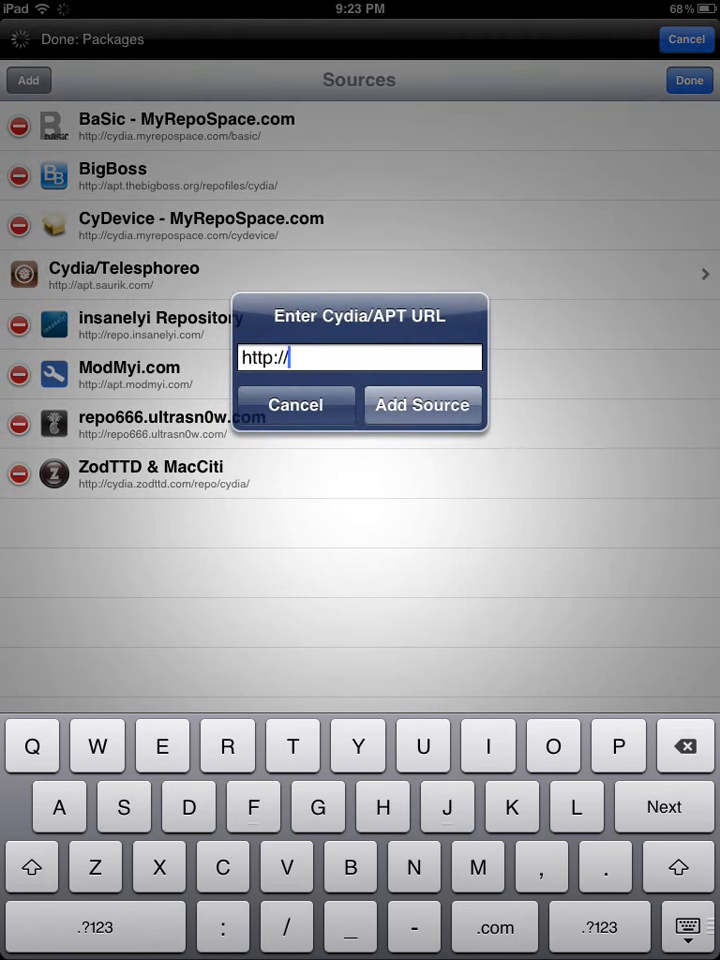
- Add cydia.myrepospace.com/basic as a new source so Cydia reloads its data
{"action": "type", "text": "cydi"}
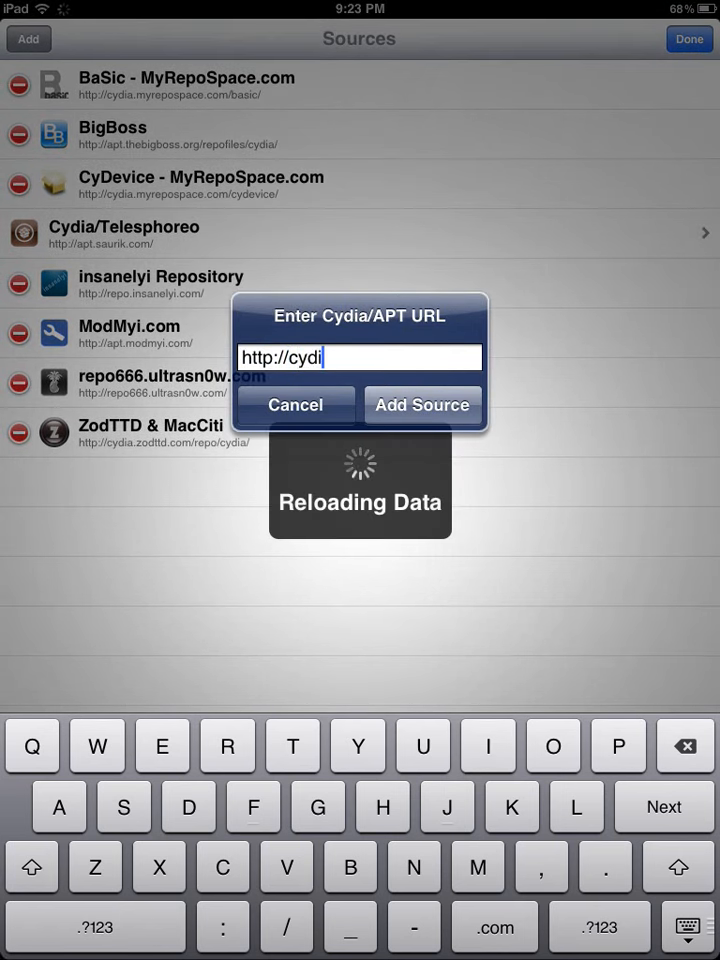
{"action": "type", "text": "a.m"}
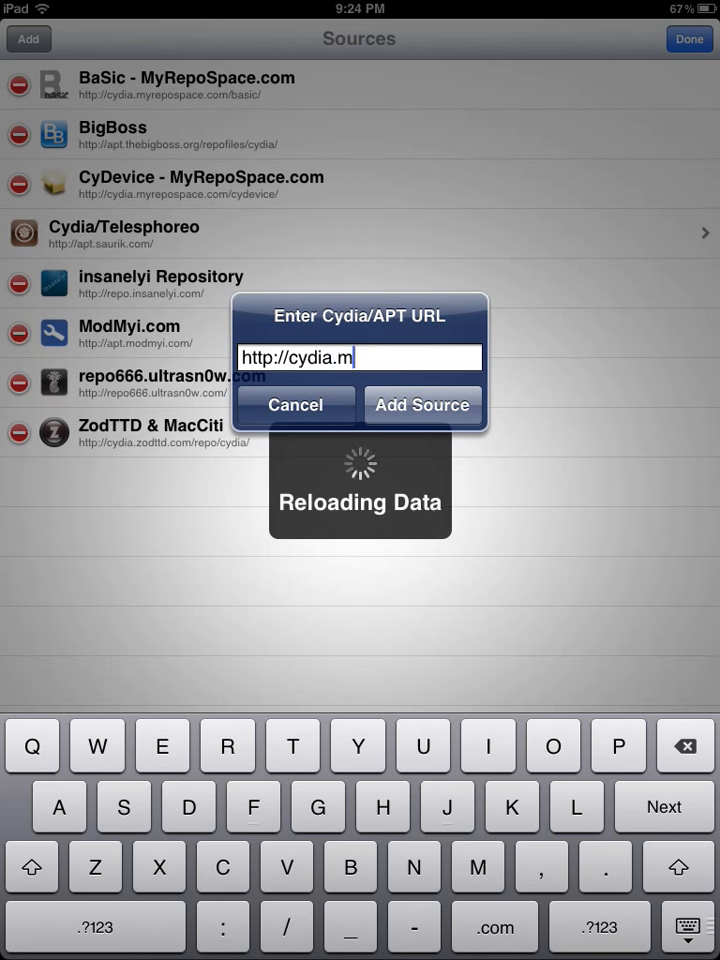
{"action": "type", "text": "yrepos"}
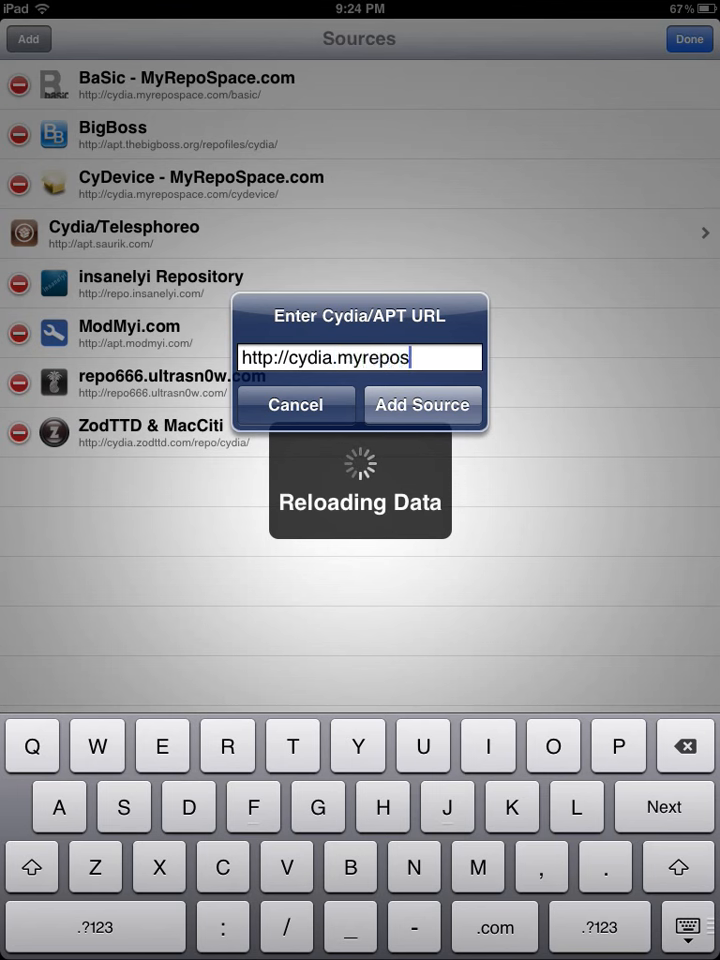
{"action": "type", "text": "pace"}
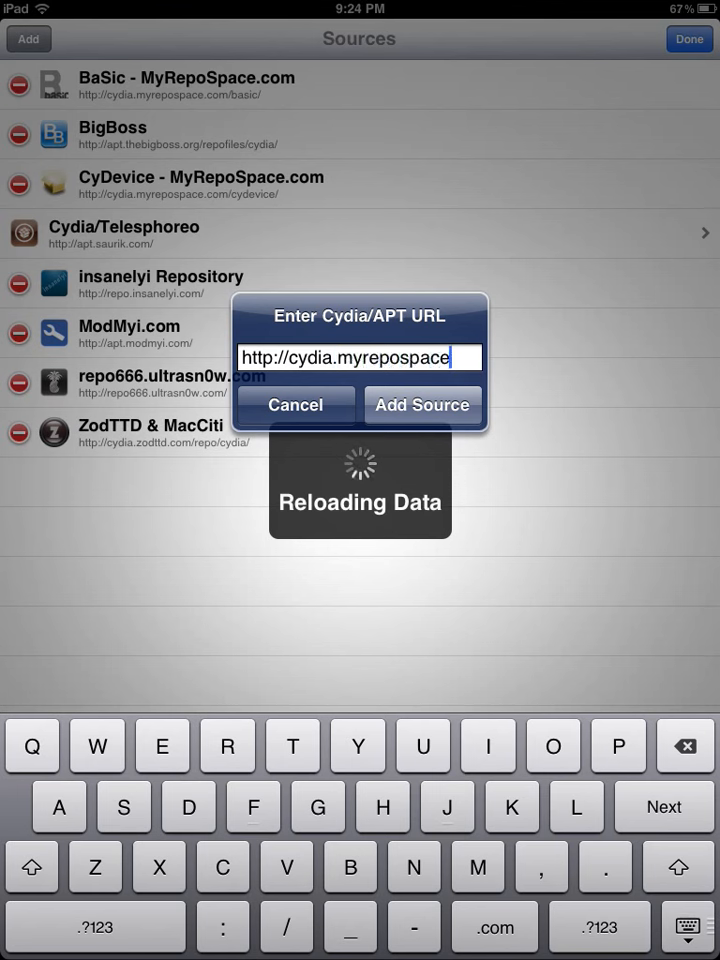
{"action": "type", "text": ".com/"}
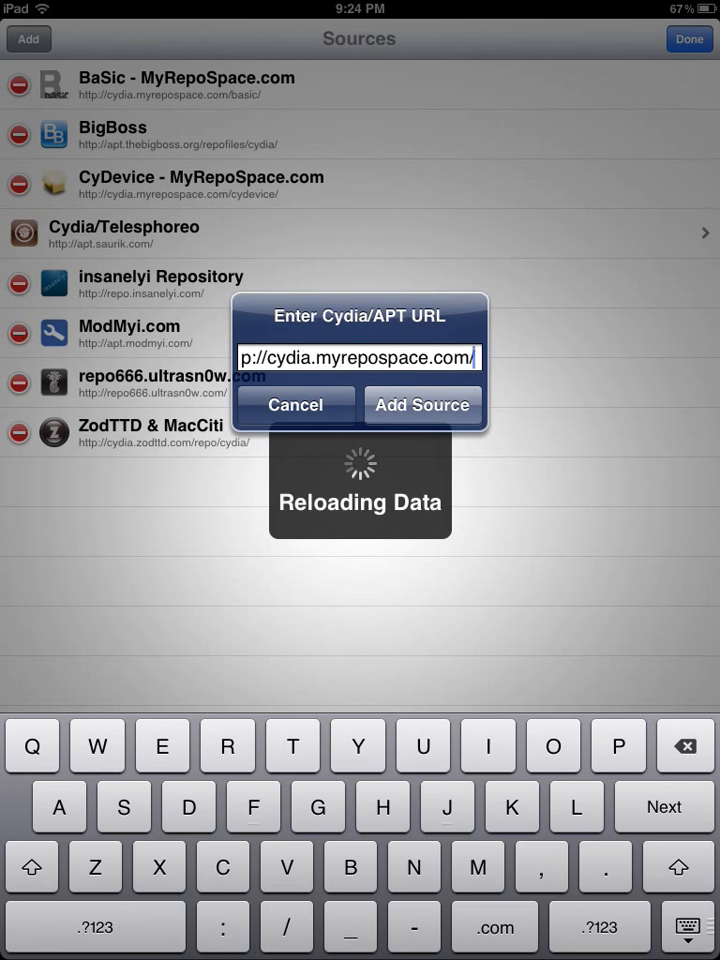
{"action": "type", "text": "basic"}
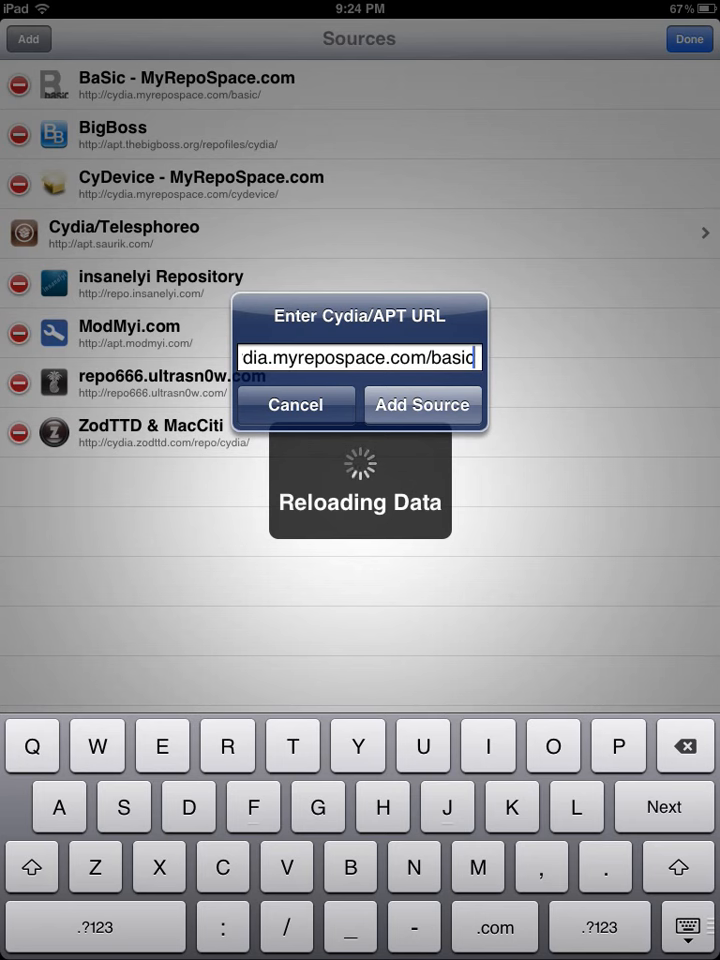
{"action": "left_click", "coordinate": [424, 404]}
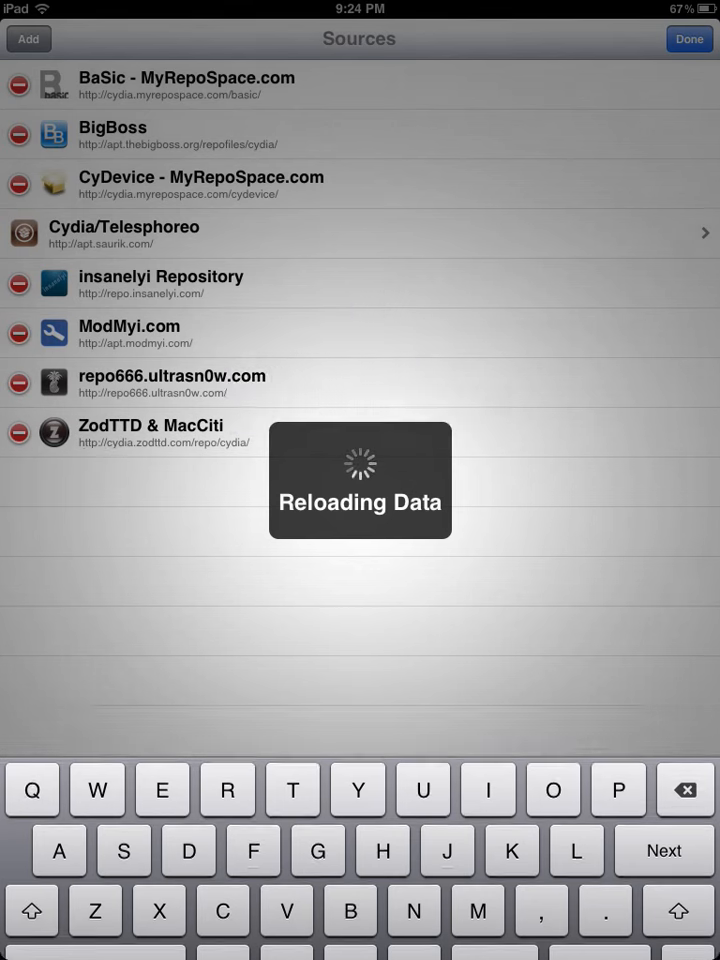
- Find BaSic-AdBlocker7 and show its details page (version 1.0.2, BaSic repo)
{"action": "left_click", "coordinate": [688, 40]}
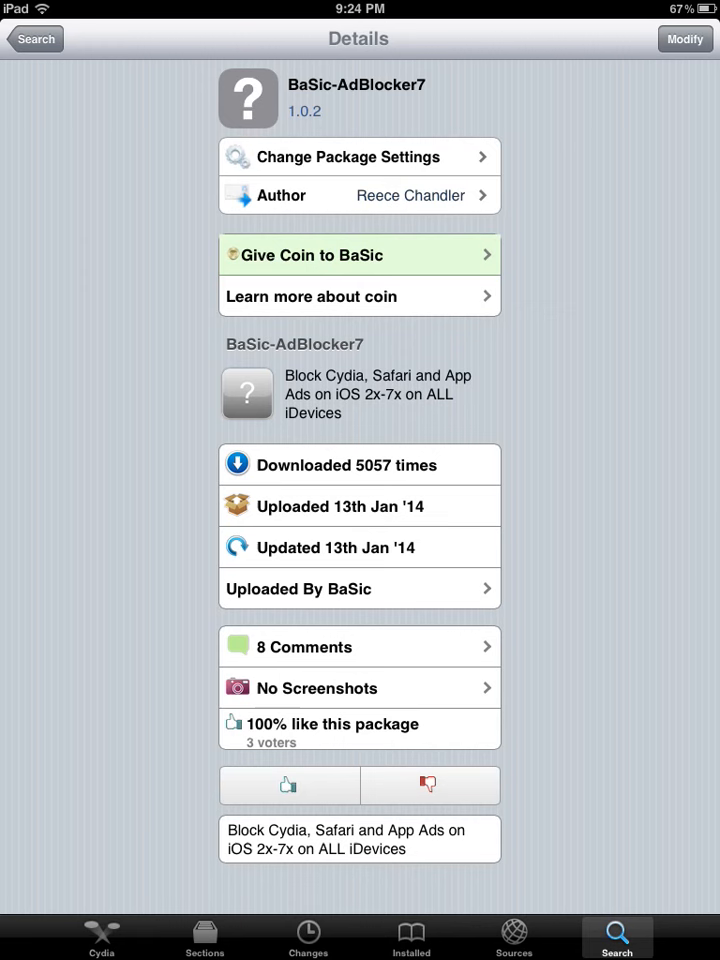
{"action": "left_click", "coordinate": [34, 38]}
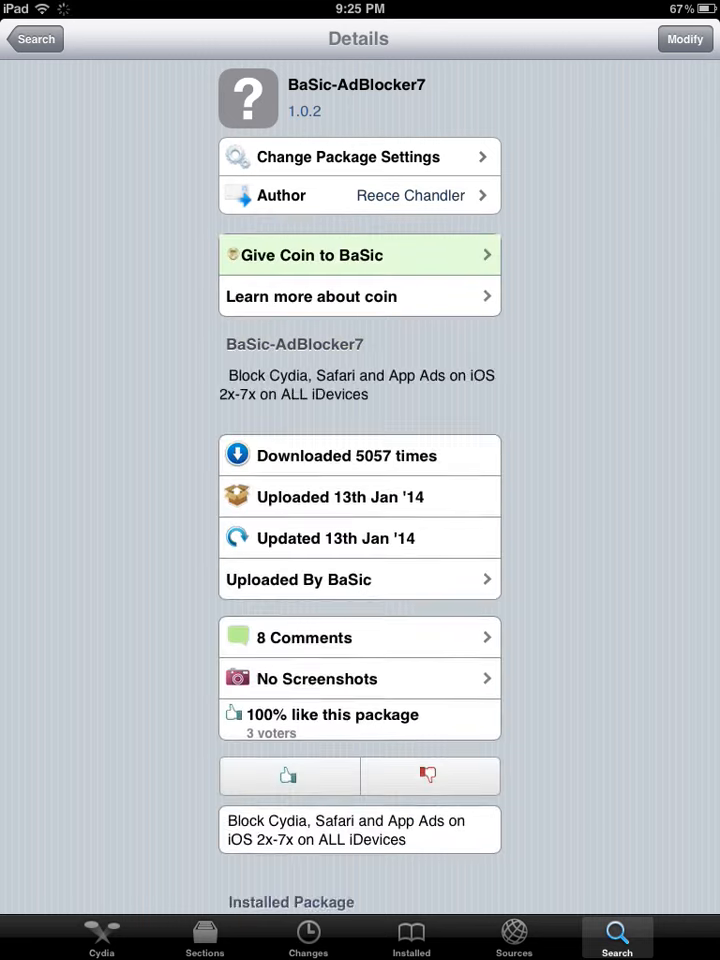
- Review the full BaSic-AdBlocker7 details page, then return to the iPad home screen
{"action": "scroll", "scroll_direction": "down", "scroll_amount": 3}
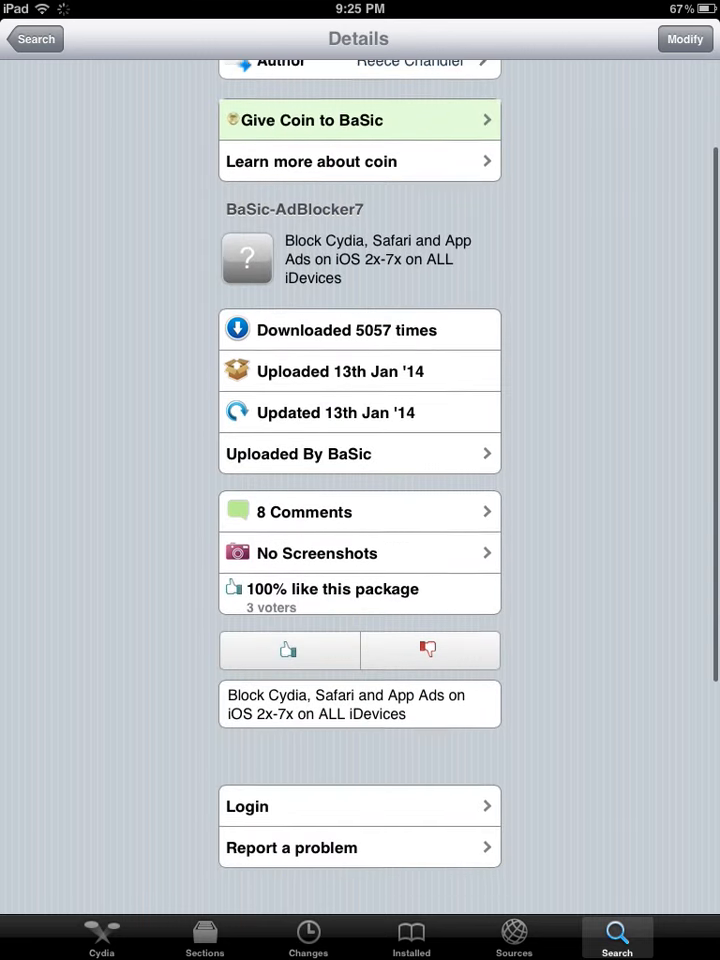
{"action": "scroll", "scroll_direction": "down", "scroll_amount": 3}
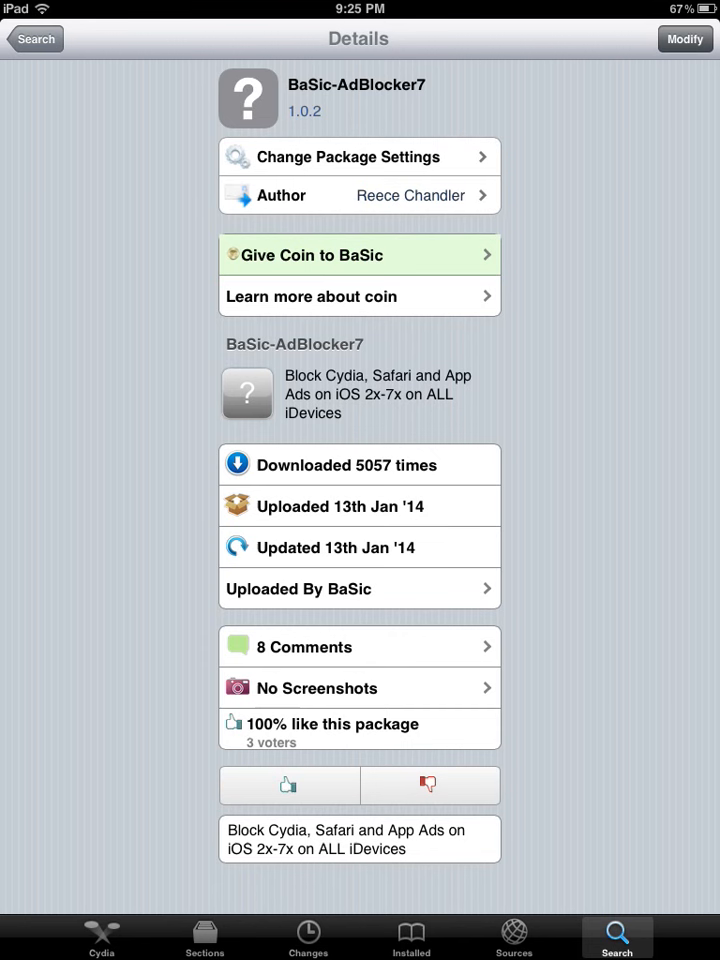
{"action": "left_click", "coordinate": [684, 40]}
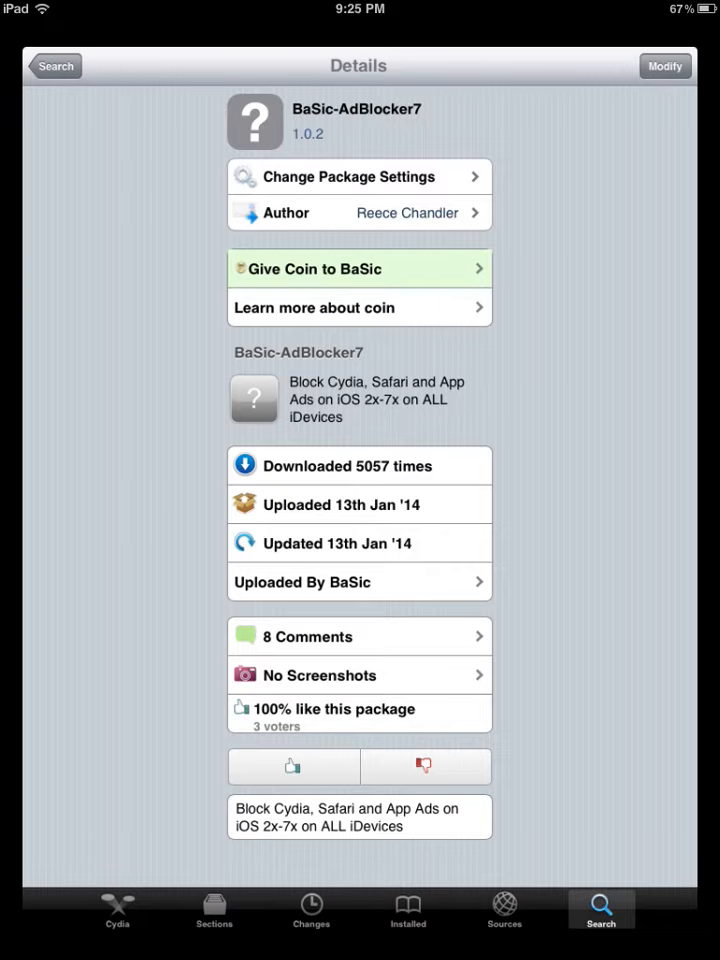
{"action": "key", "text": "home"}
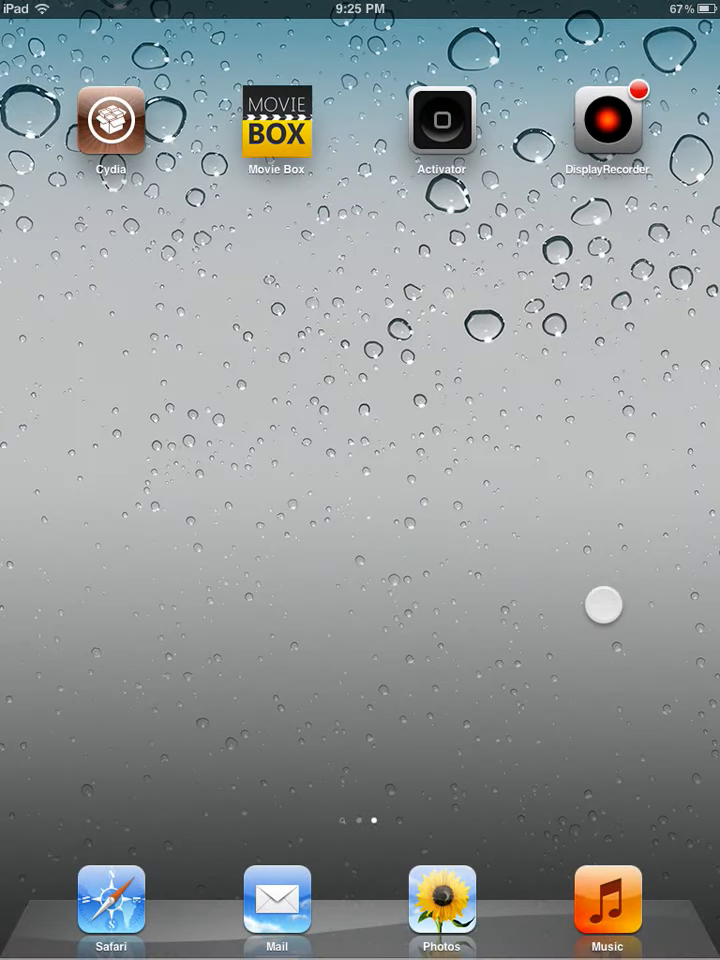